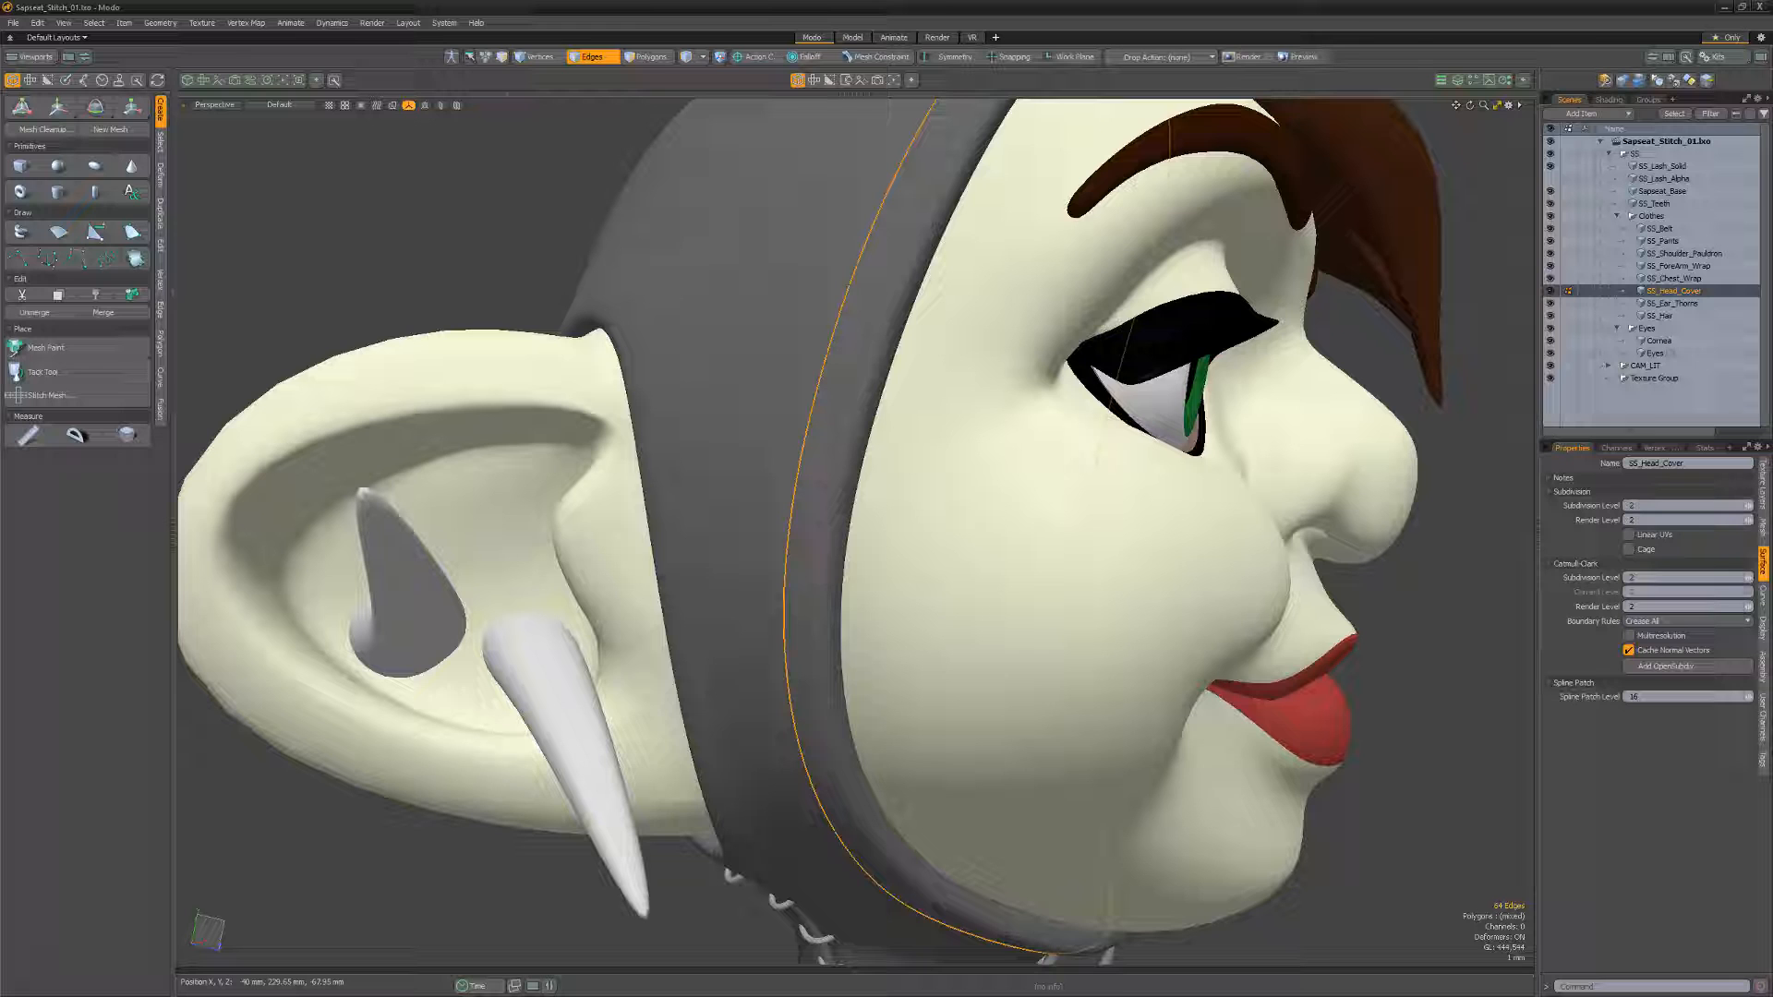
Launch Stitch Mesh Setup from the Piece section for the selected head cover edge loop.
click(46, 394)
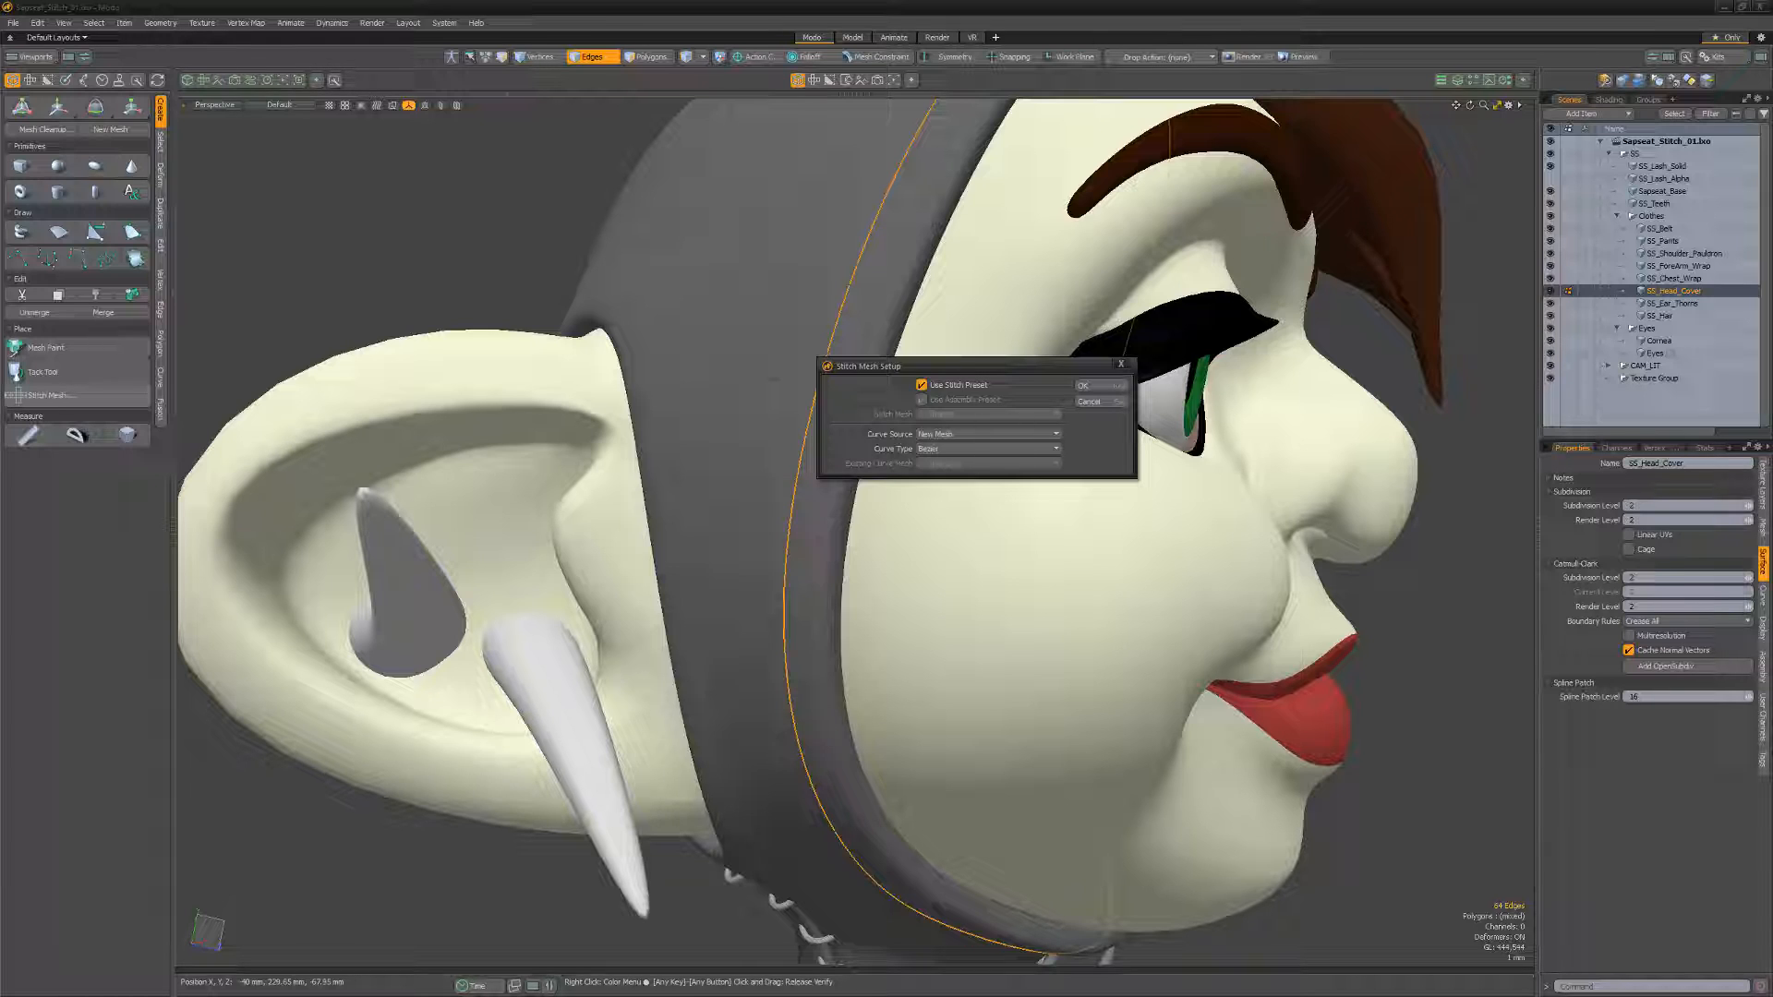
Set Curve Source to Selected Edges (Procedural), keeping Use Stitch Preset enabled.
click(921, 384)
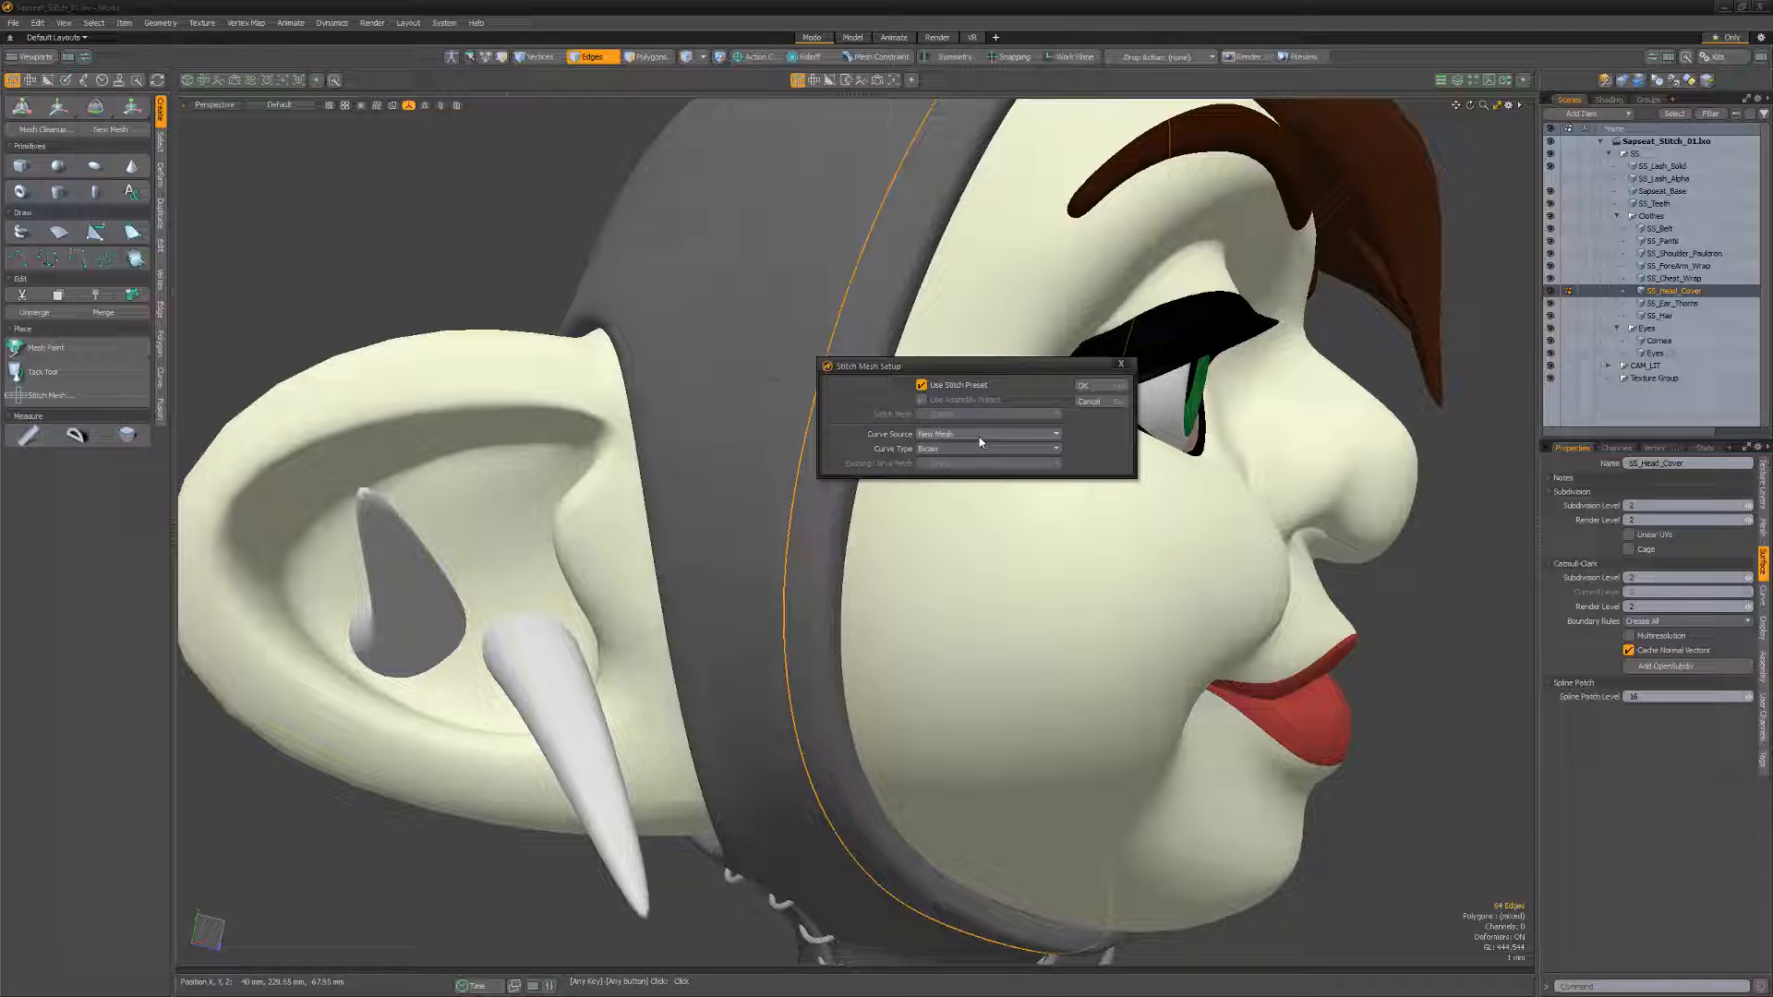
click(987, 433)
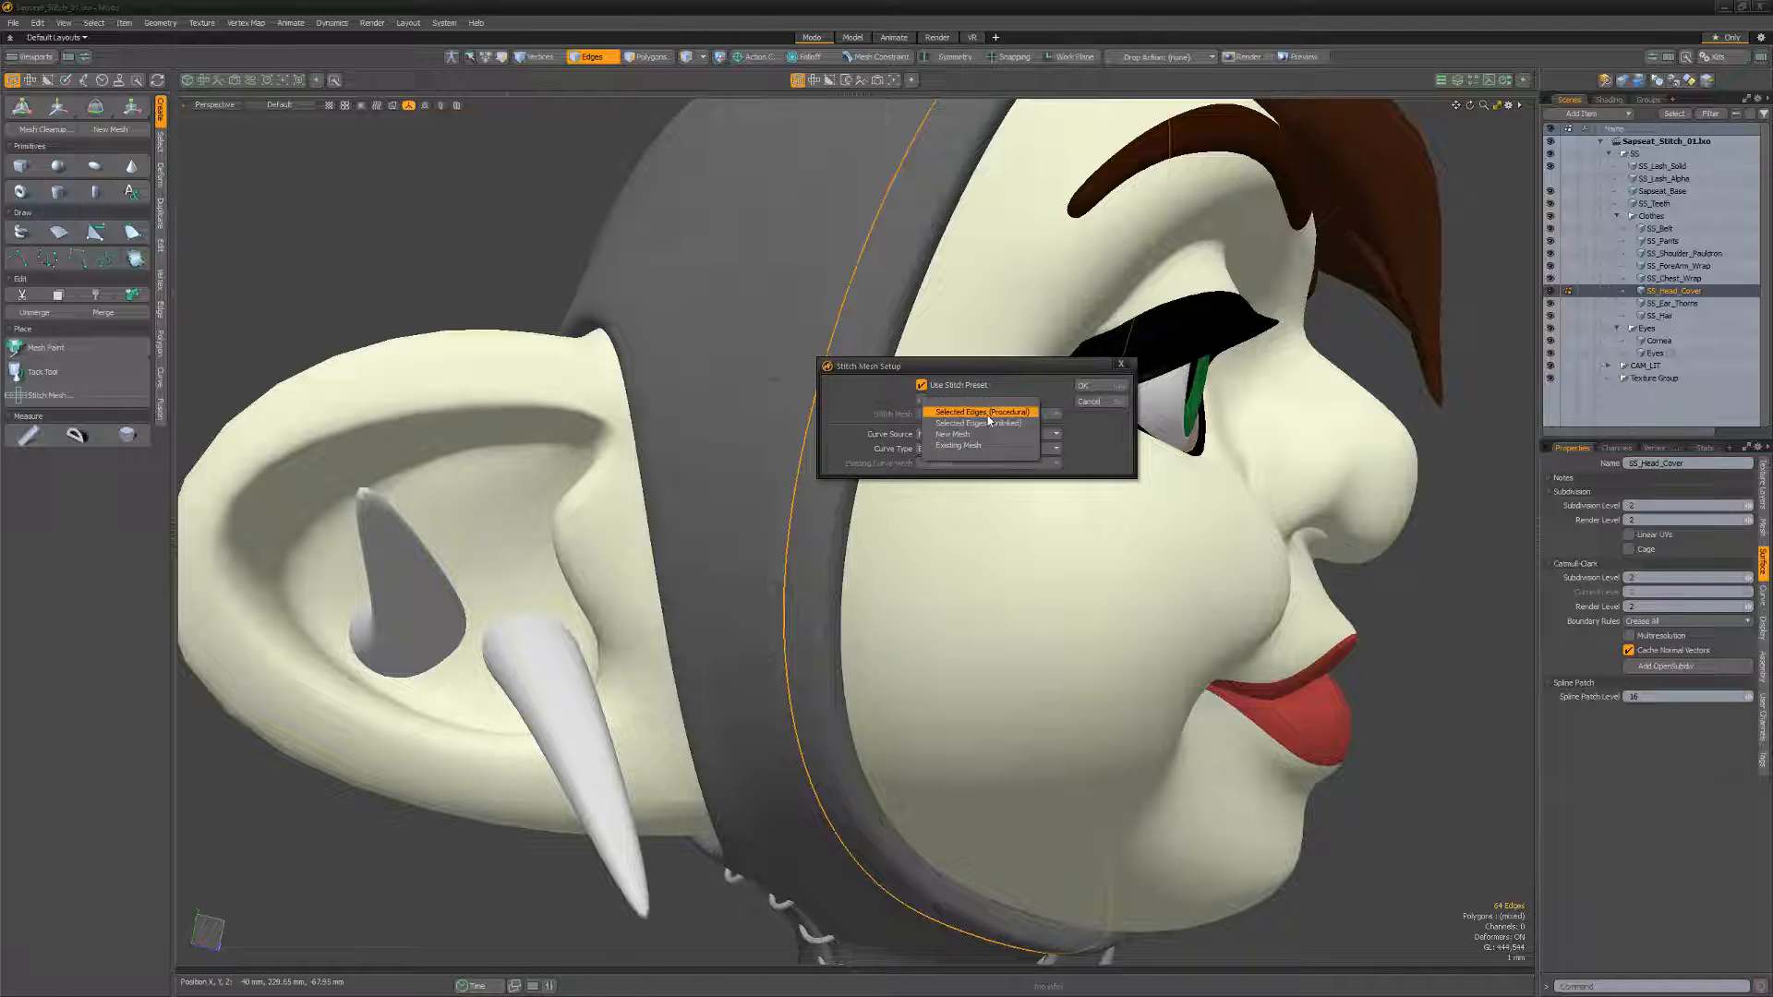
click(978, 410)
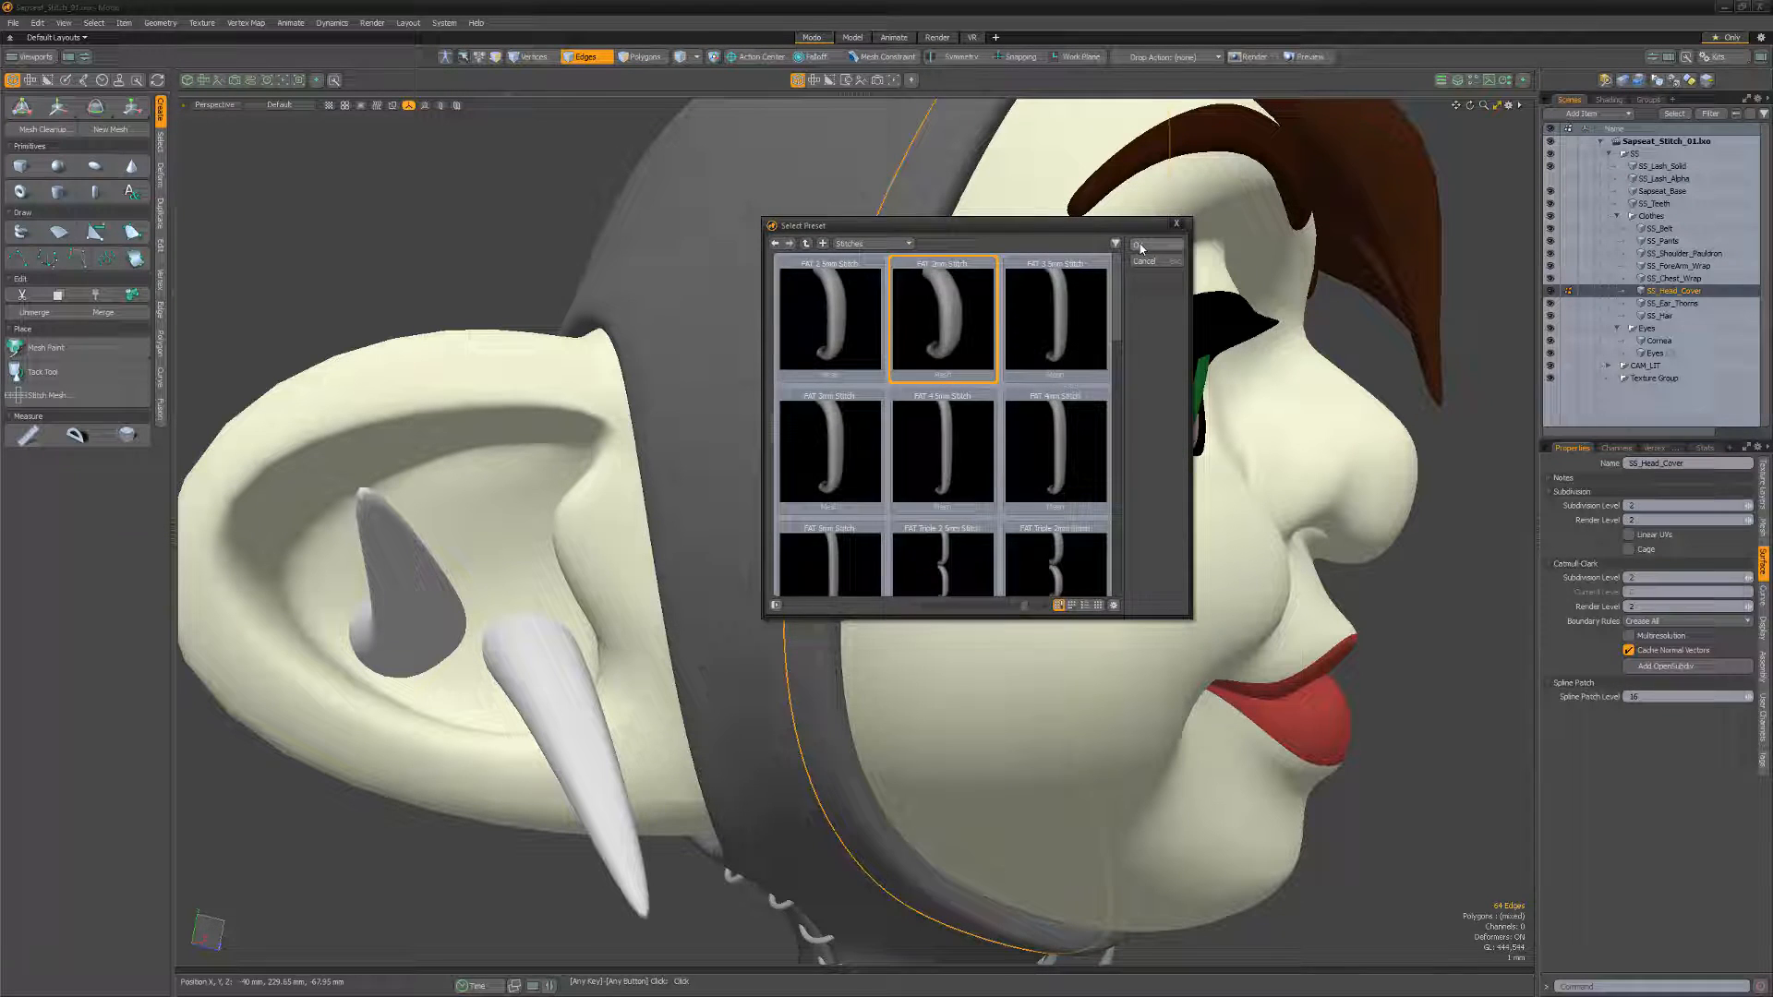
Apply a stitch preset along the edge and add a stitch hole texture under Holes.
click(1141, 247)
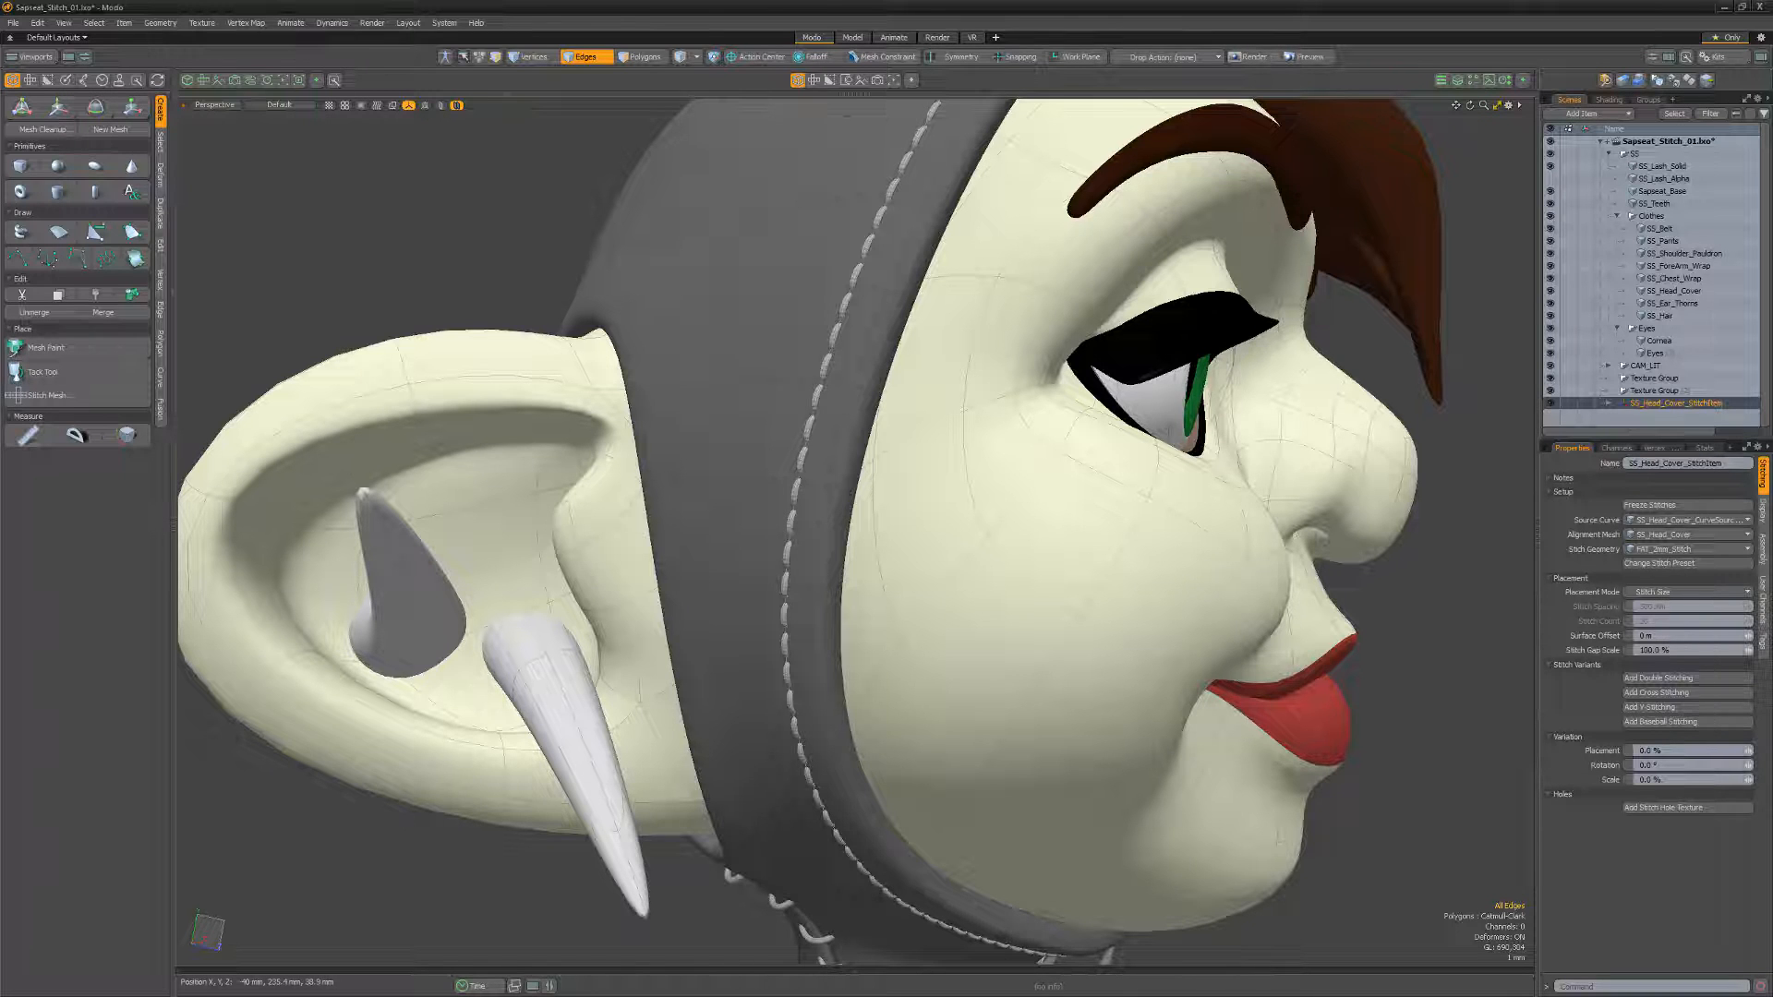
click(1662, 677)
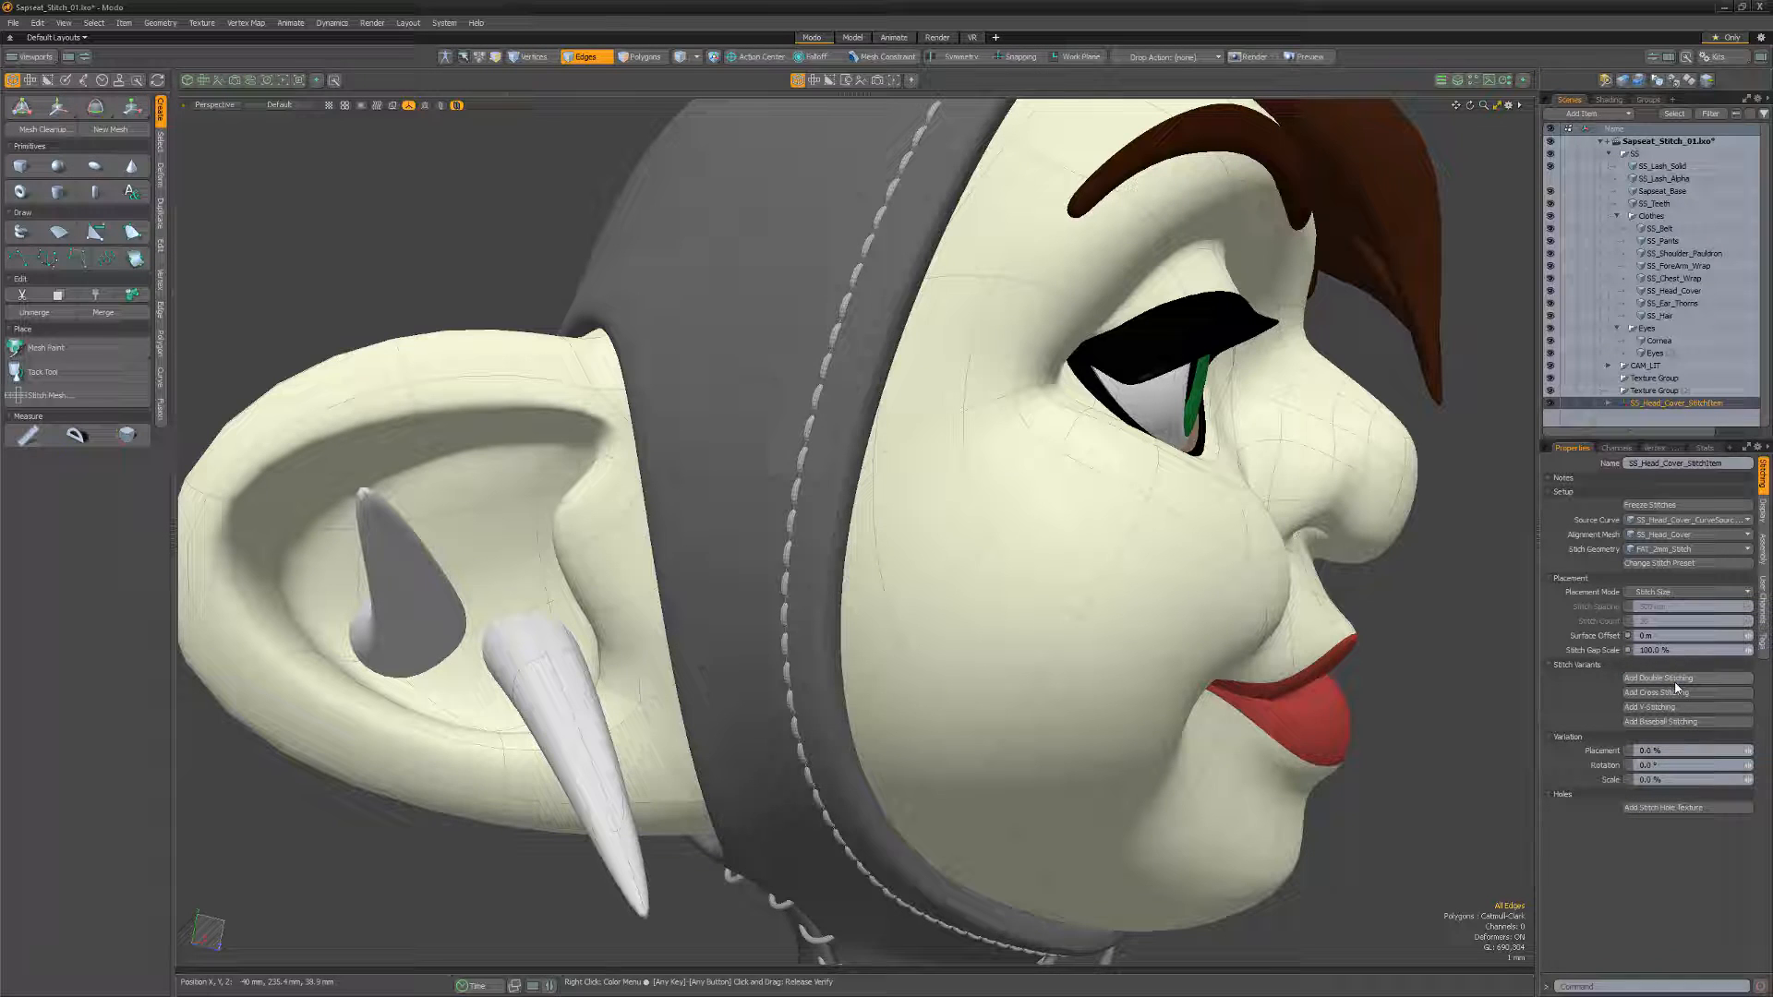
click(1686, 807)
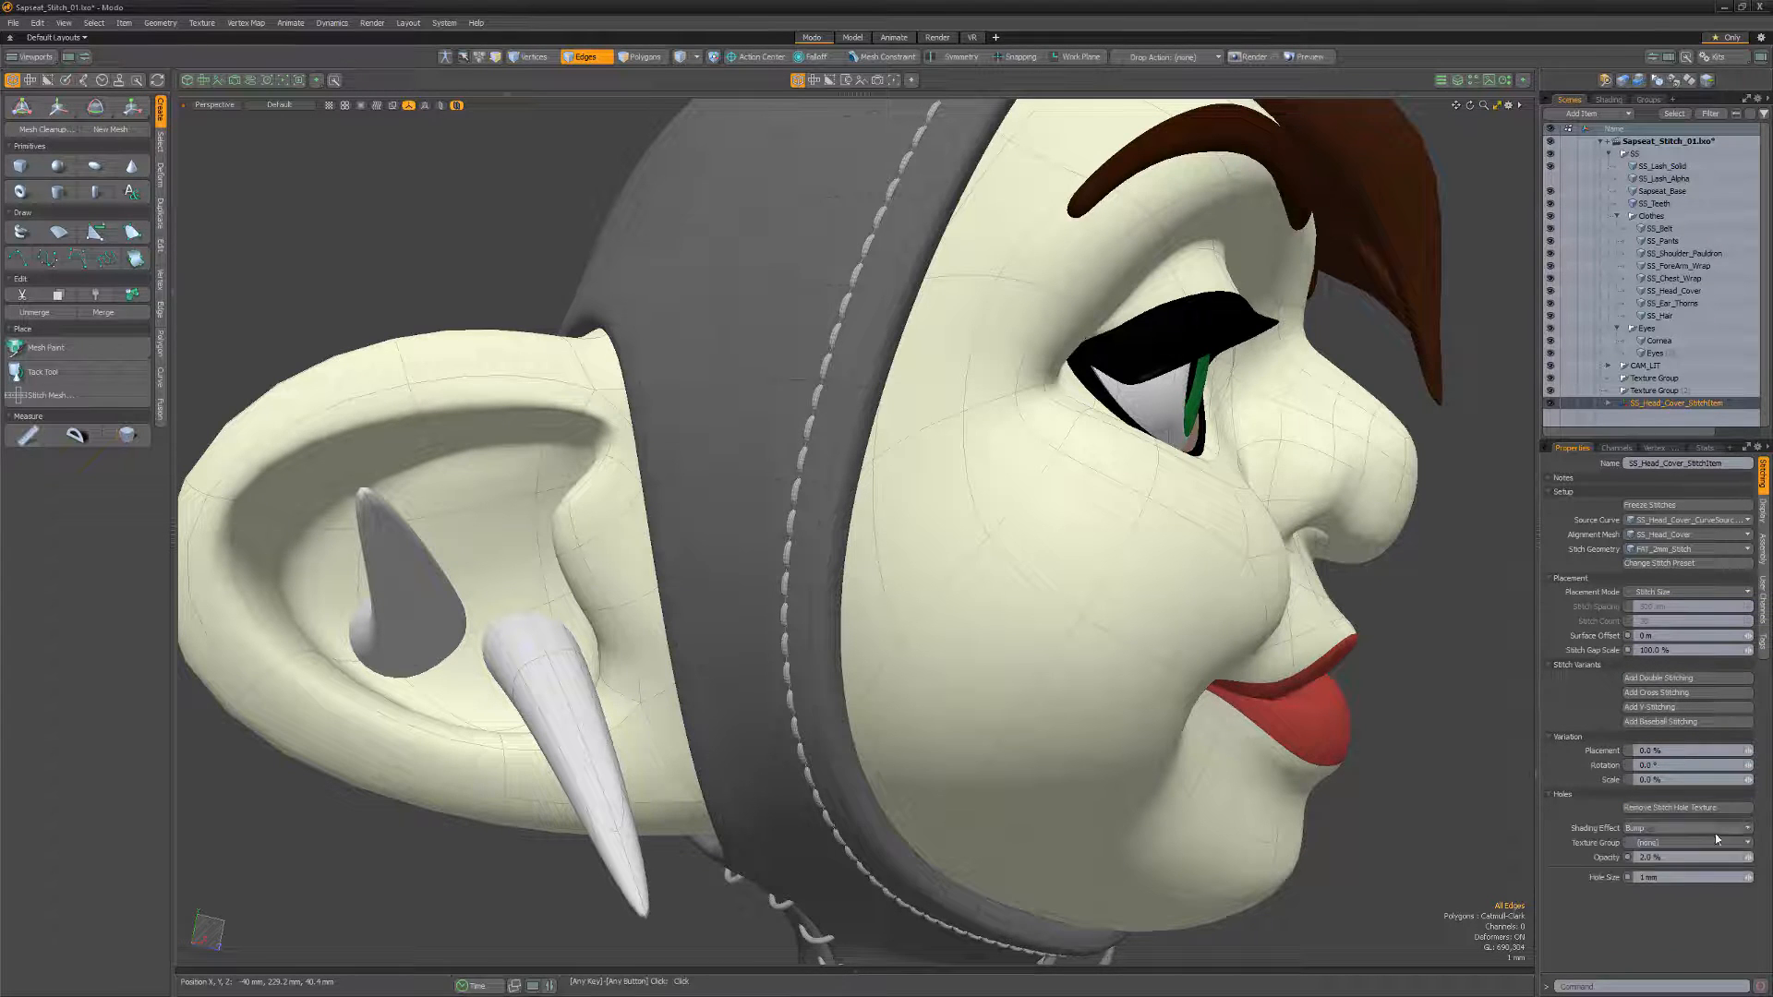